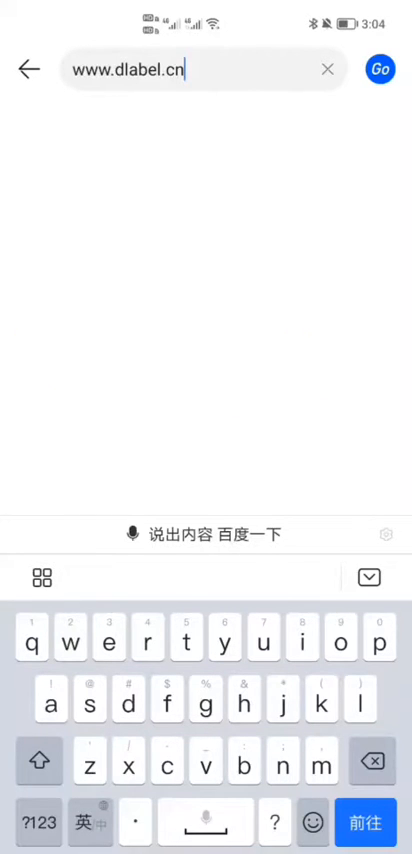
key("Enter")
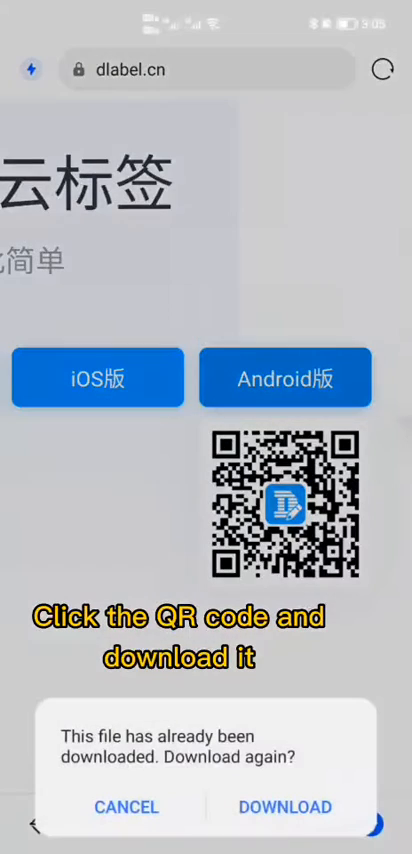
Download the Dlabel app, allow Browser to install apps, and launch Dlabel.
left_click(283, 807)
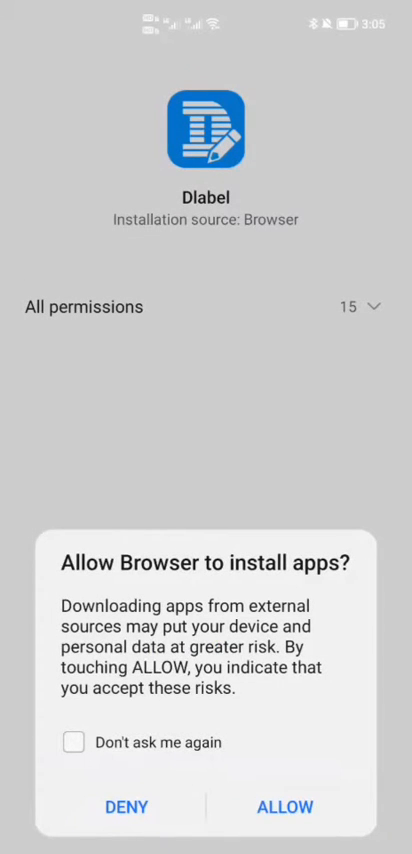
left_click(283, 807)
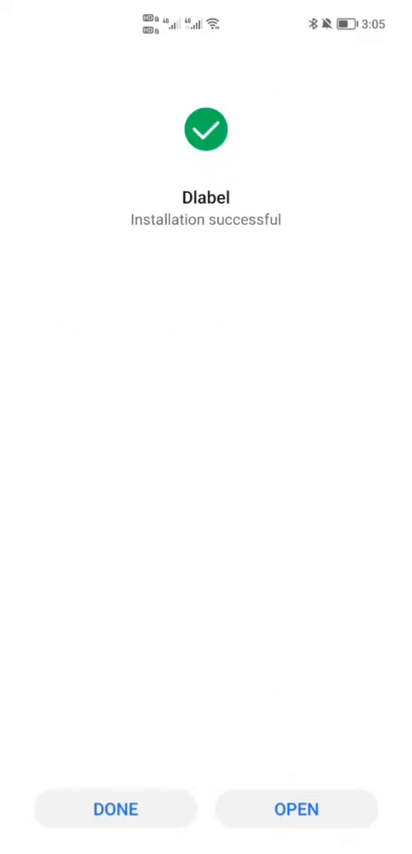
left_click(294, 808)
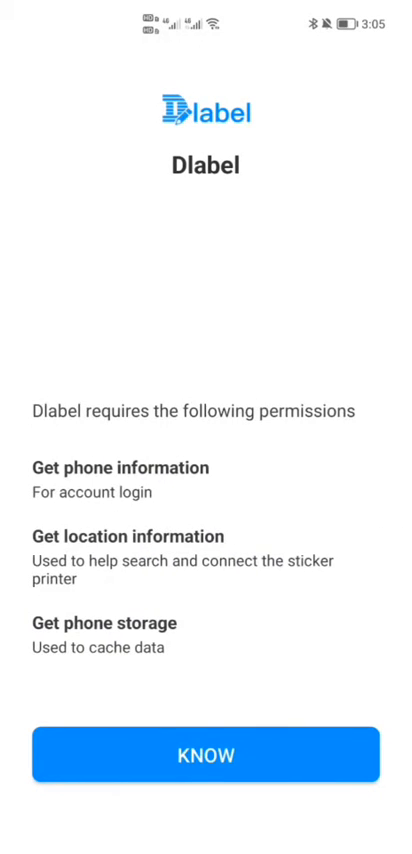
Acknowledge Dlabel's permissions notice and allow it to manage all files.
left_click(206, 756)
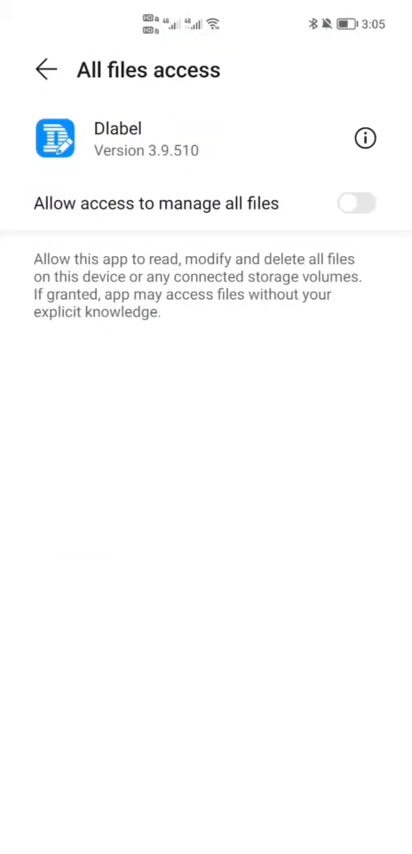
left_click(353, 203)
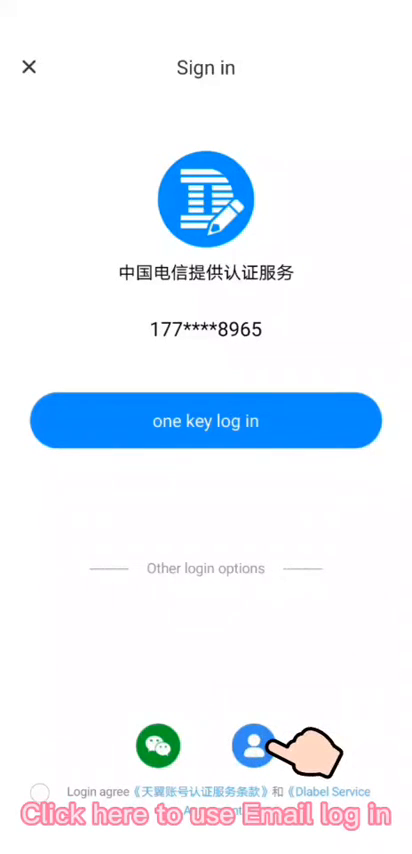
left_click(255, 743)
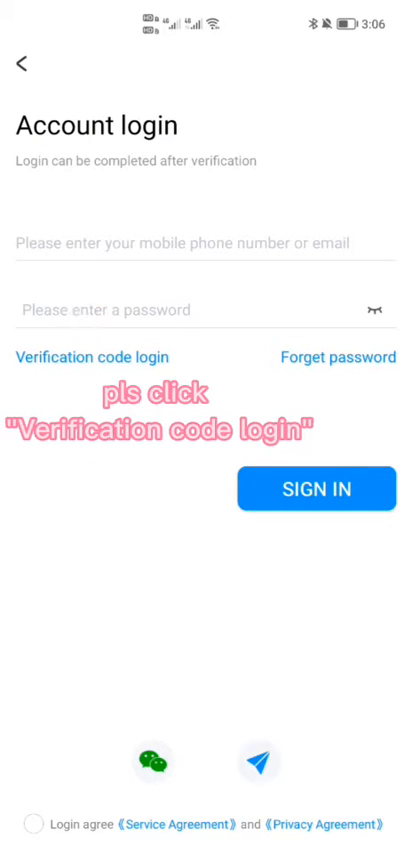
left_click(91, 357)
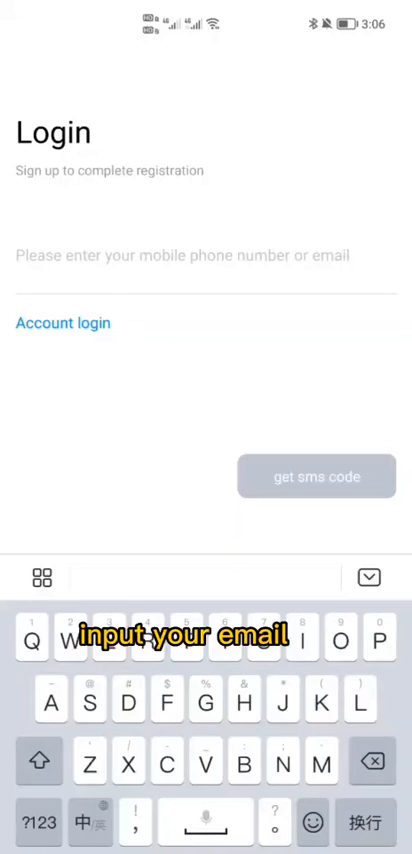
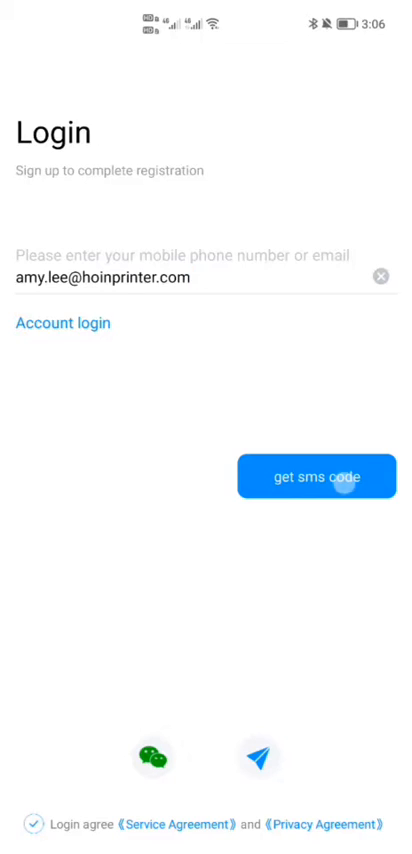
left_click(317, 476)
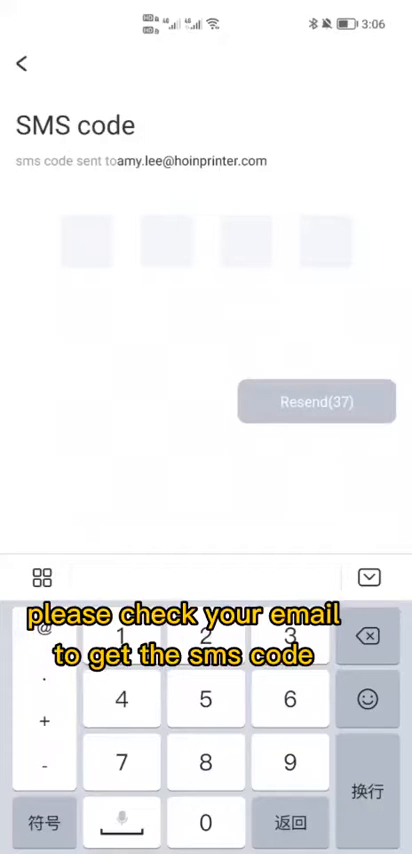
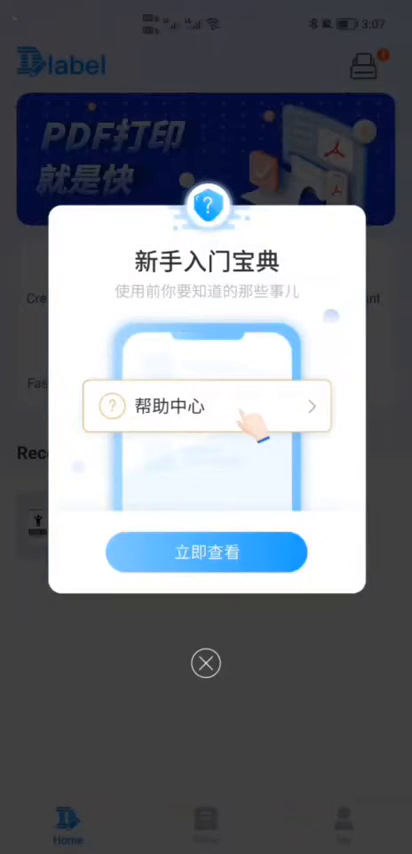
Dismiss the guide and create a new label 50 mm wide by 40 mm tall.
left_click(205, 663)
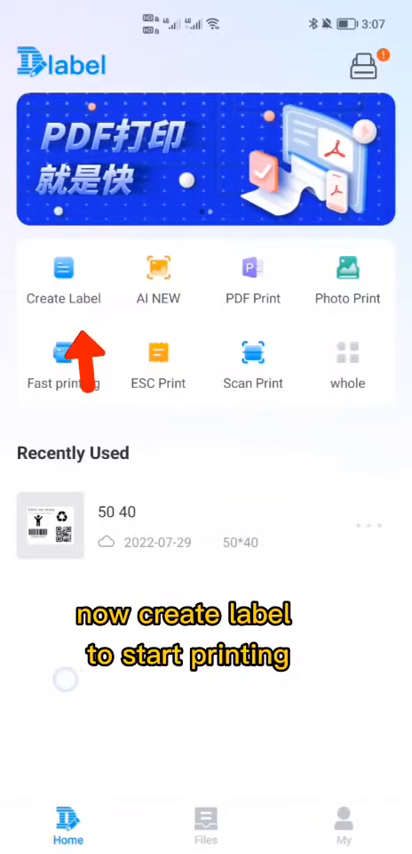
left_click(65, 275)
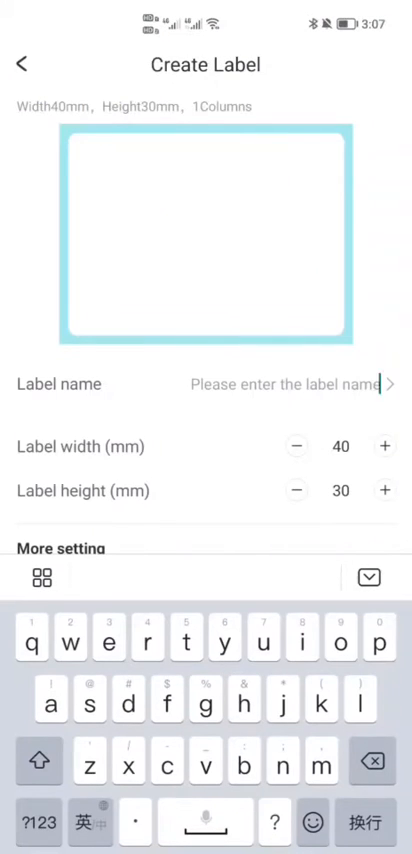
type("50 40")
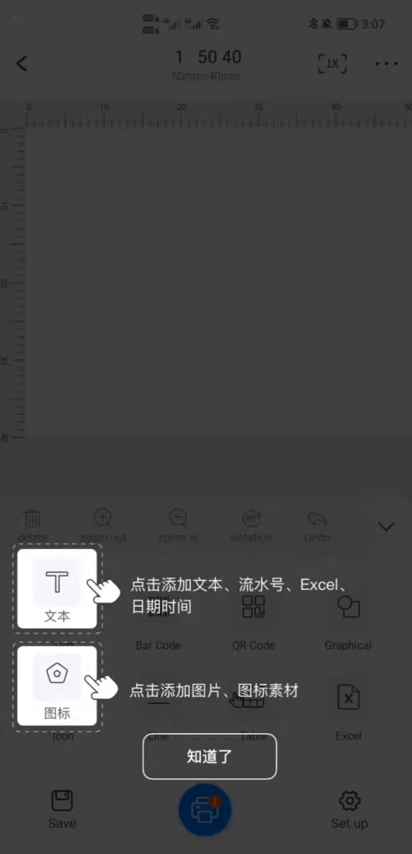
Add text and a standing-figure icon, then select the QR code to edit its data.
left_click(210, 756)
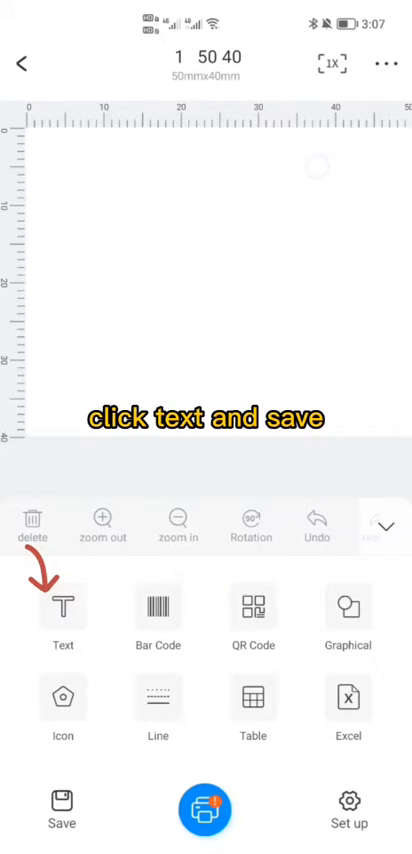
left_click(63, 607)
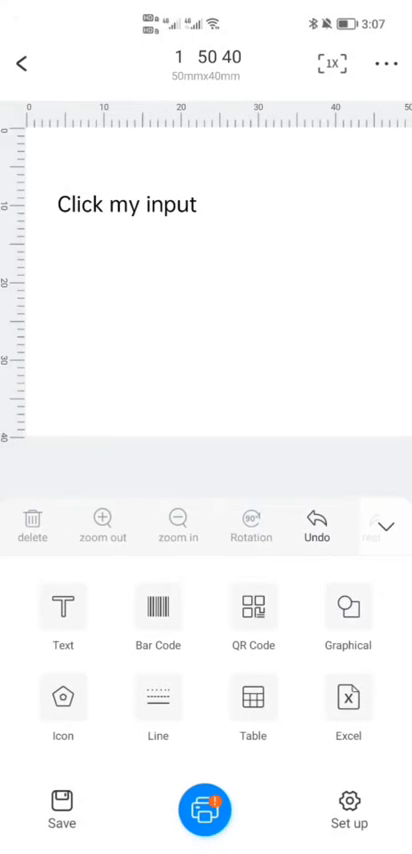
left_click(157, 607)
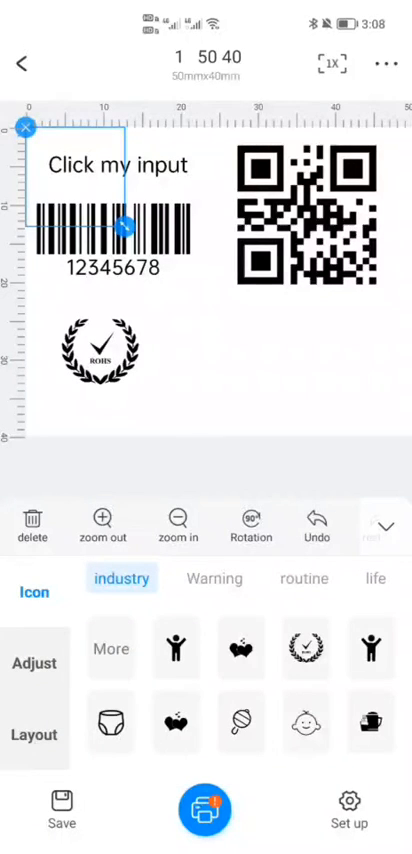
left_click(176, 648)
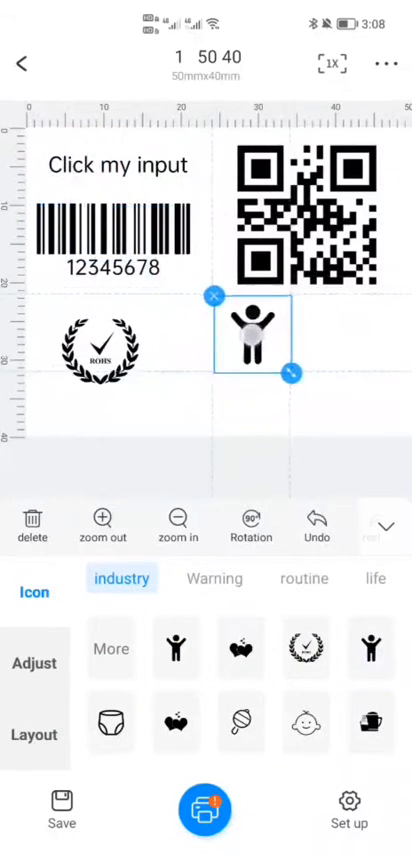
left_click(310, 210)
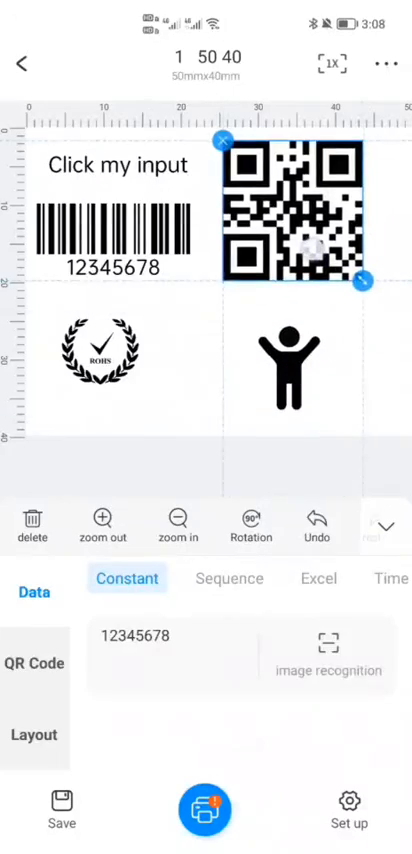